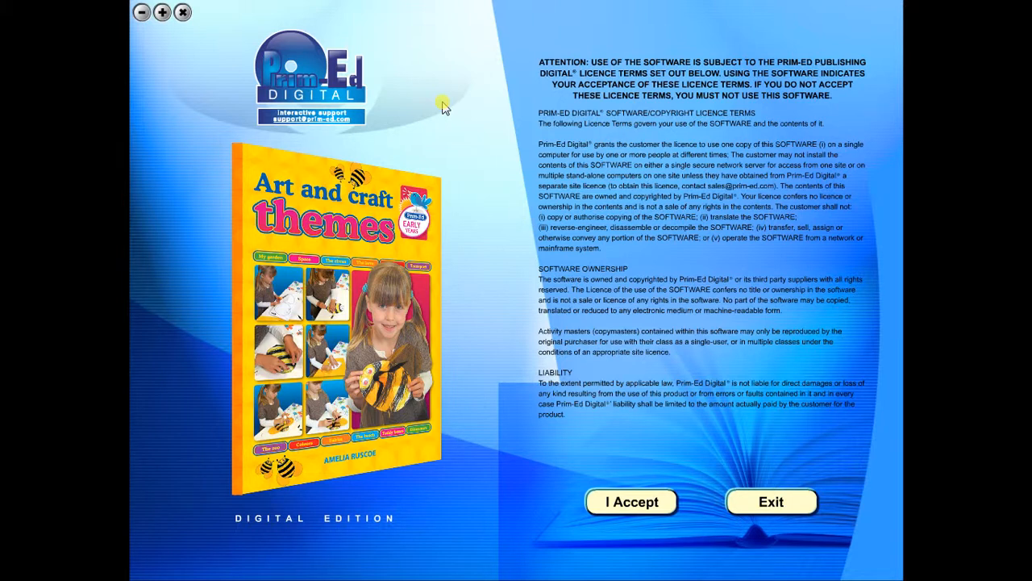
{"action": "mouse_move", "coordinate": [444, 113]}
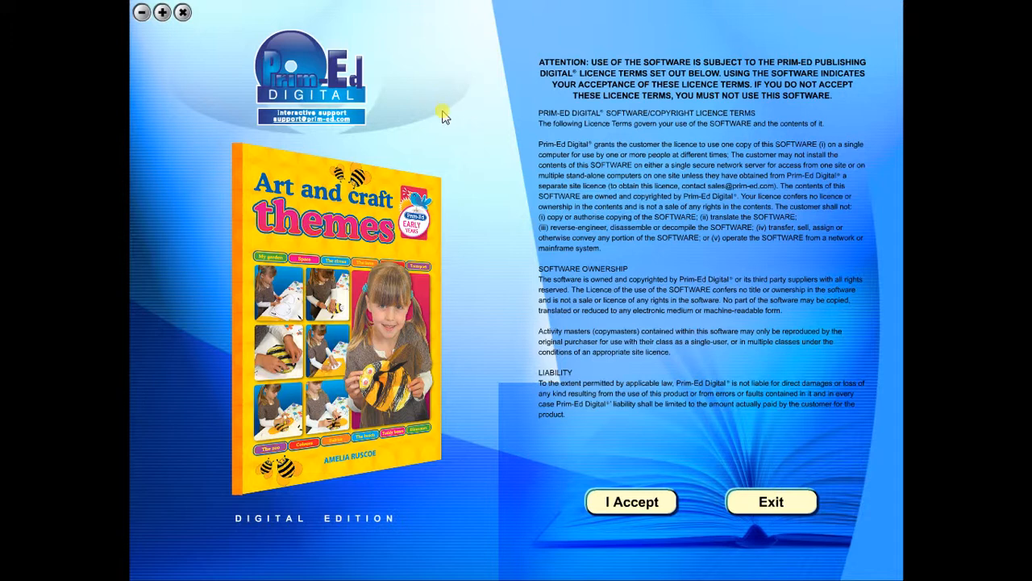
{"action": "mouse_move", "coordinate": [539, 347]}
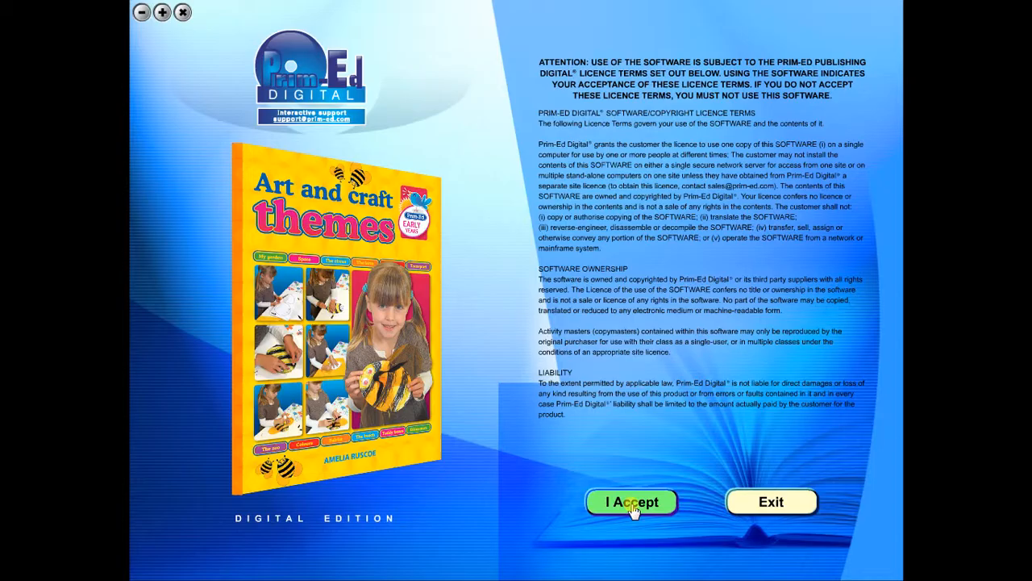
Accept the licence and browse the My garden pages forward to the Shovel template.
{"action": "left_click", "coordinate": [632, 501]}
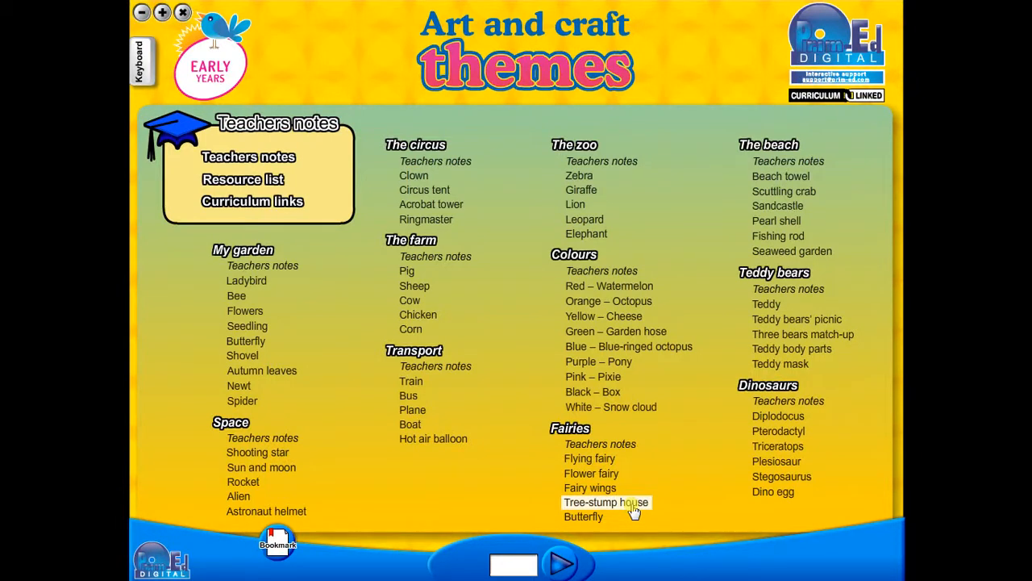
{"action": "mouse_move", "coordinate": [629, 508]}
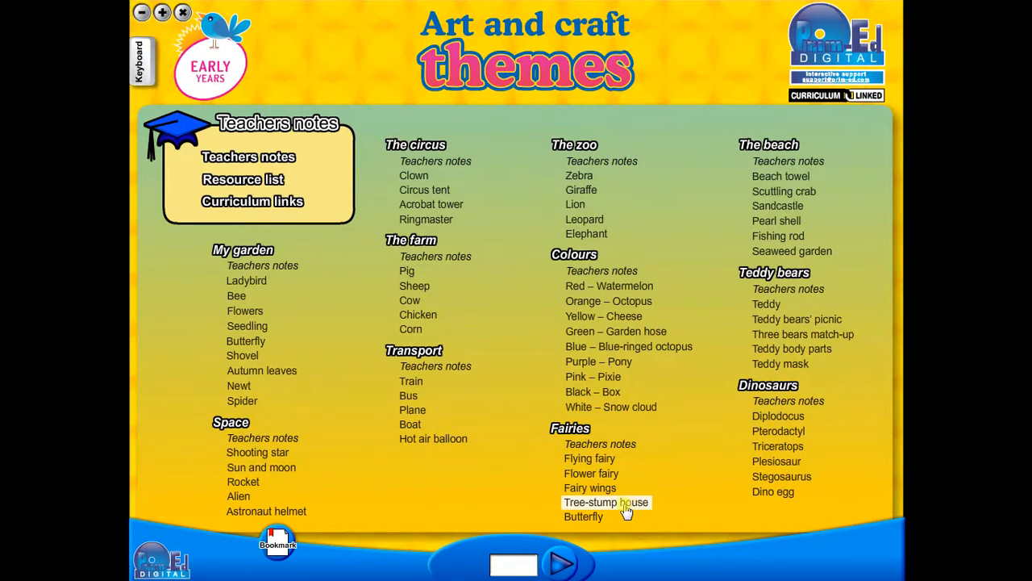
{"action": "mouse_move", "coordinate": [246, 281]}
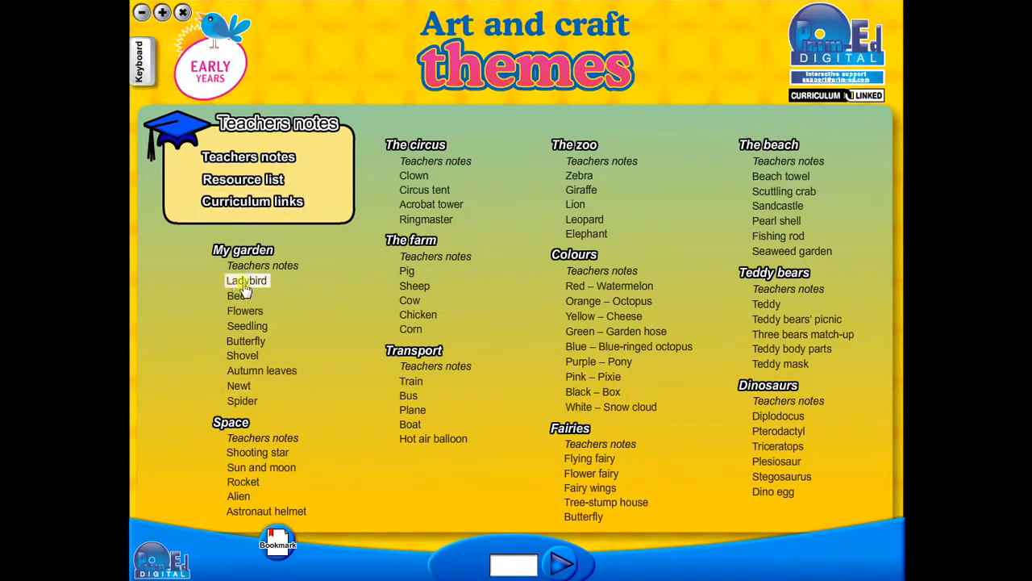
{"action": "left_click", "coordinate": [247, 280]}
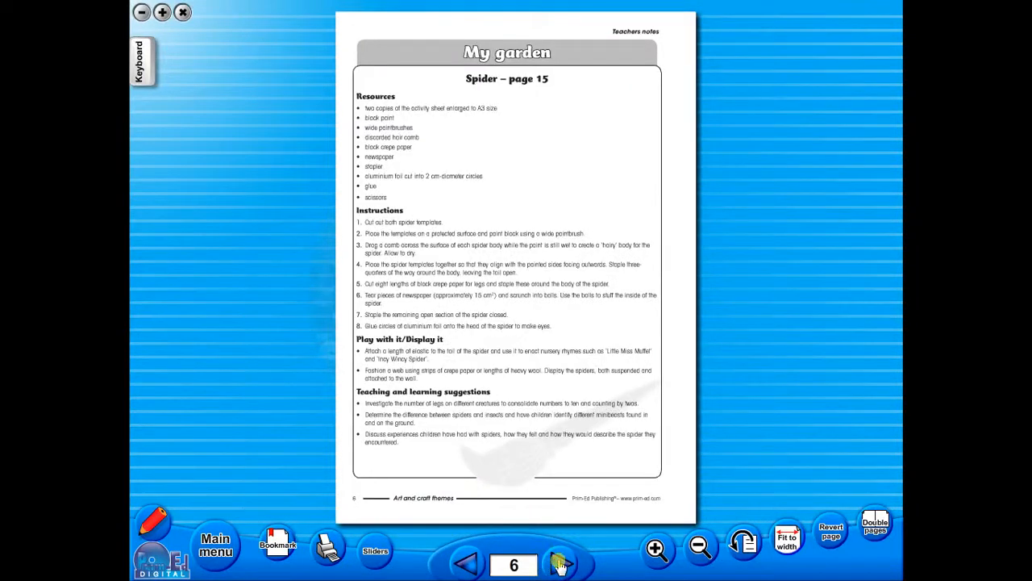
{"action": "left_click", "coordinate": [562, 564]}
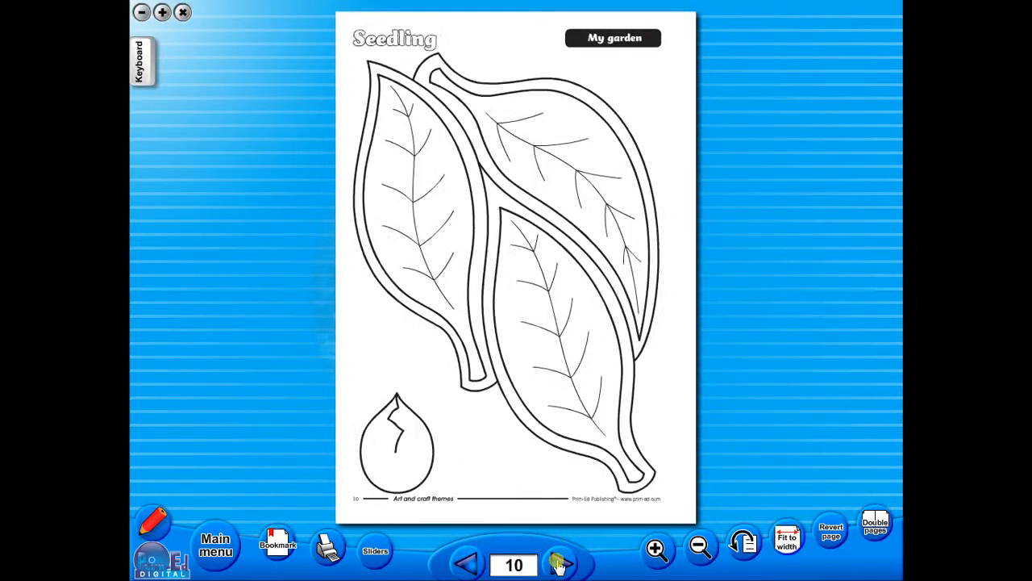
{"action": "left_click", "coordinate": [562, 563]}
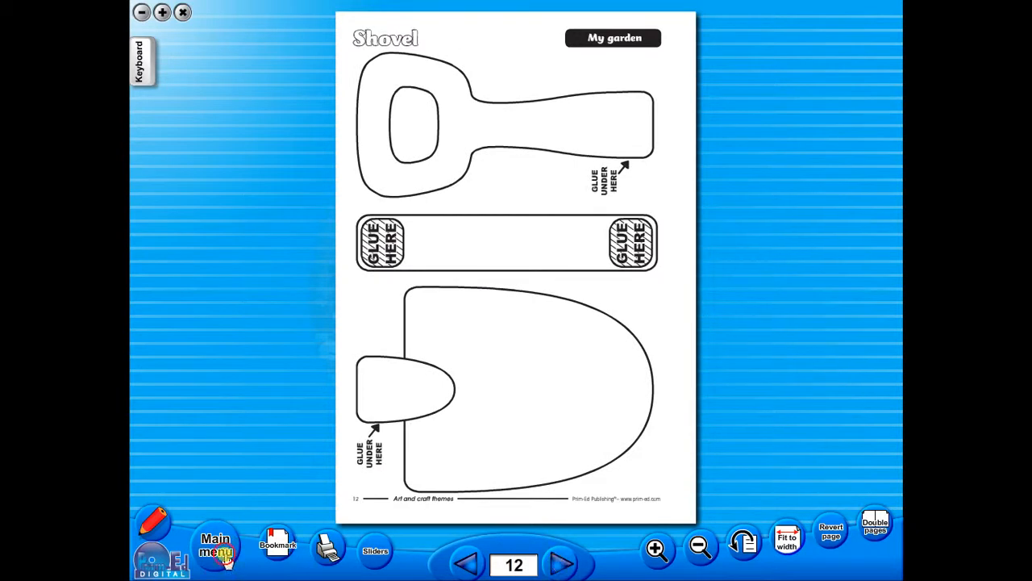
Return to contents and page through The zoo notes to the Zebra template on page 49.
{"action": "left_click", "coordinate": [215, 551]}
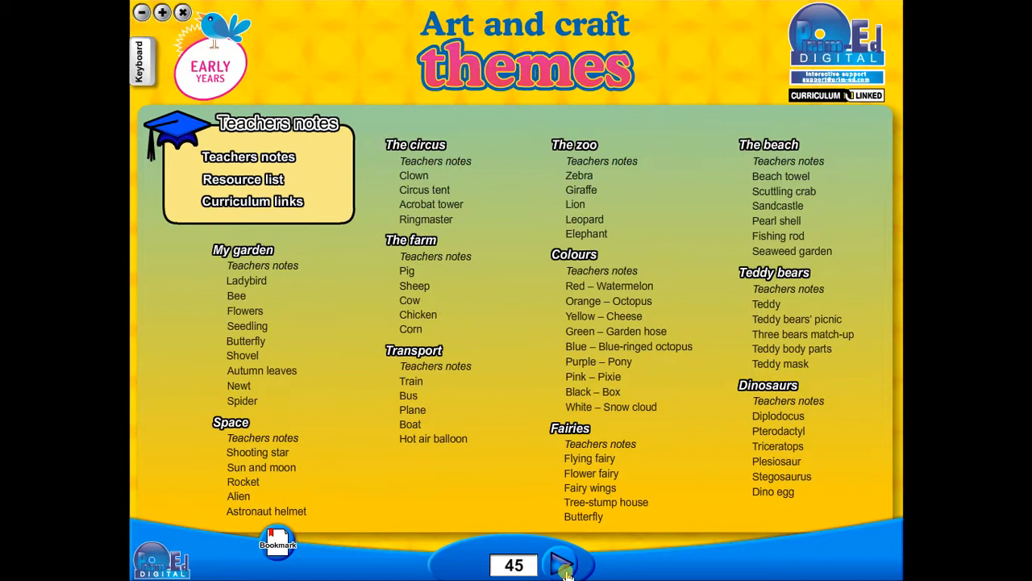
{"action": "left_click", "coordinate": [562, 563]}
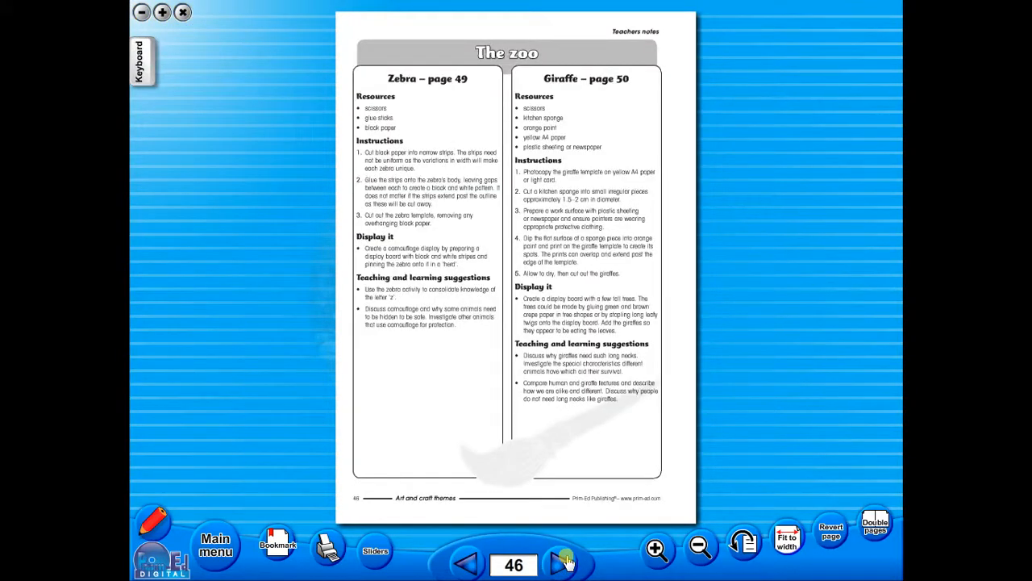
{"action": "left_click", "coordinate": [569, 564]}
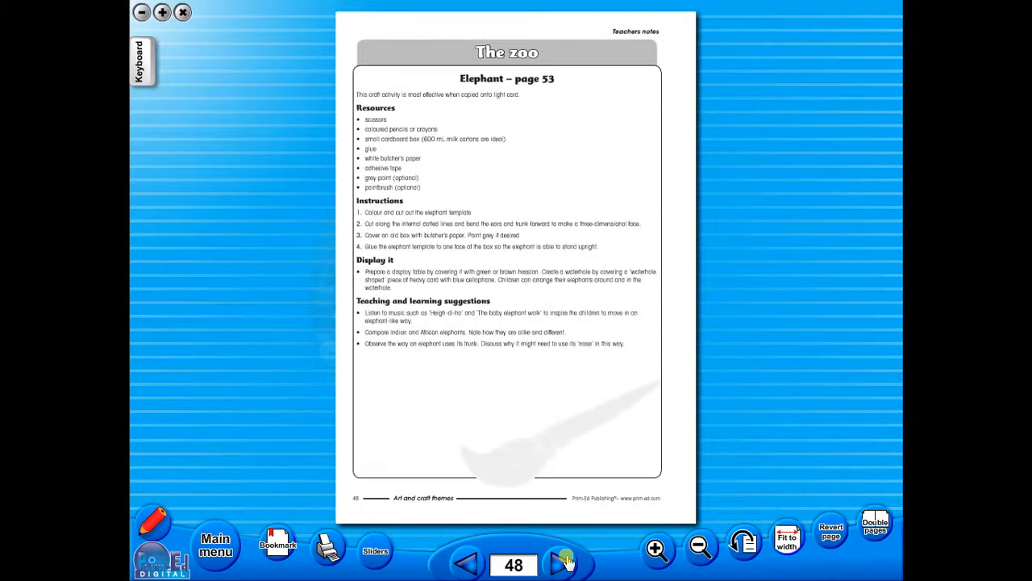
{"action": "left_click", "coordinate": [567, 564]}
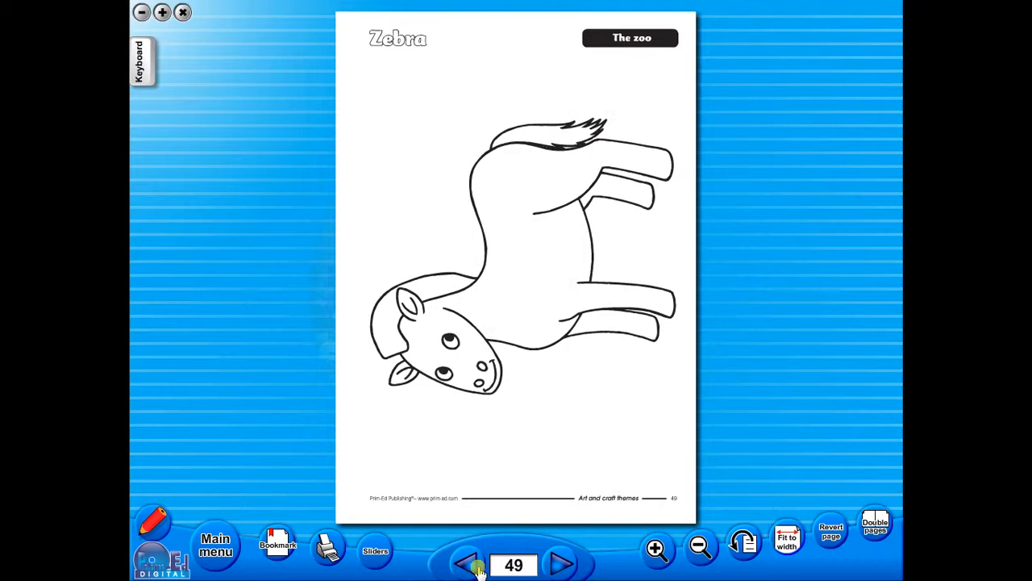
{"action": "mouse_move", "coordinate": [826, 371]}
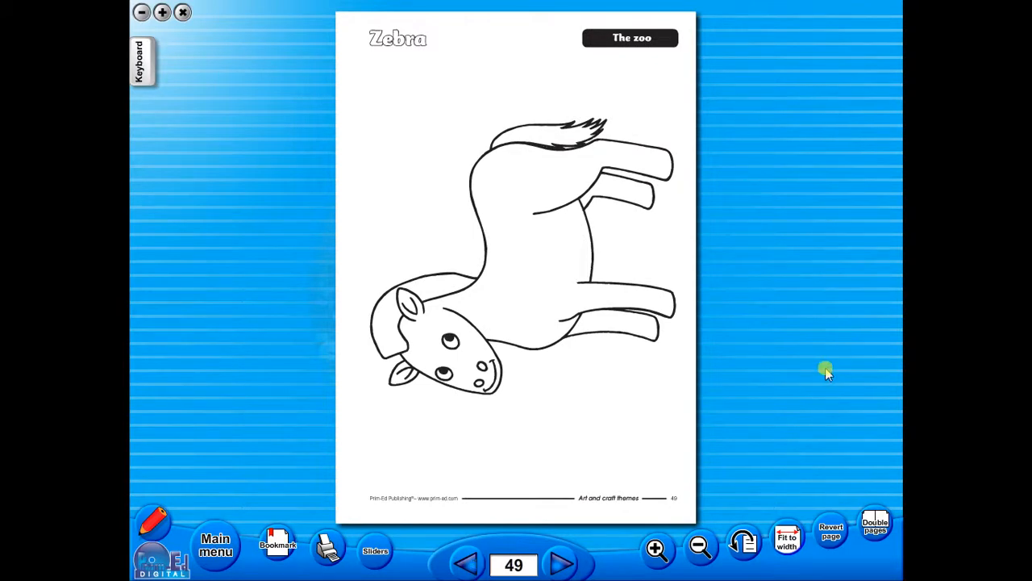
{"action": "left_click", "coordinate": [875, 524]}
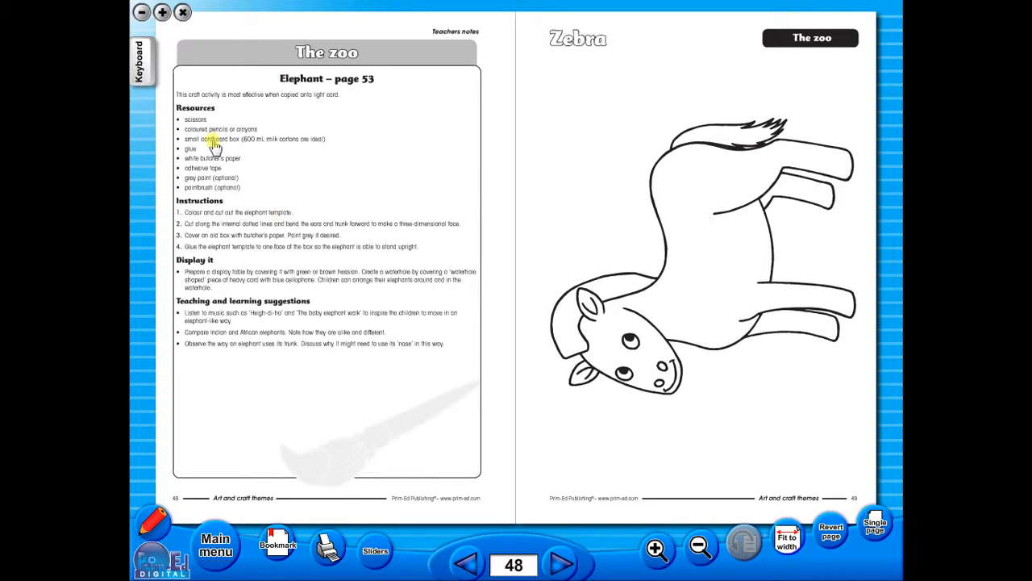
{"action": "mouse_move", "coordinate": [300, 306]}
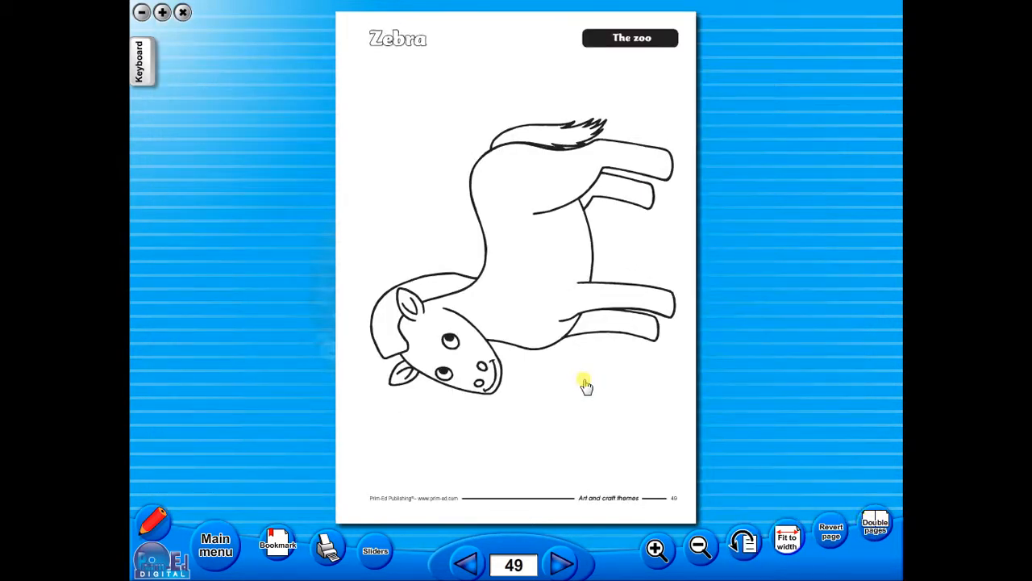
{"action": "mouse_move", "coordinate": [588, 393]}
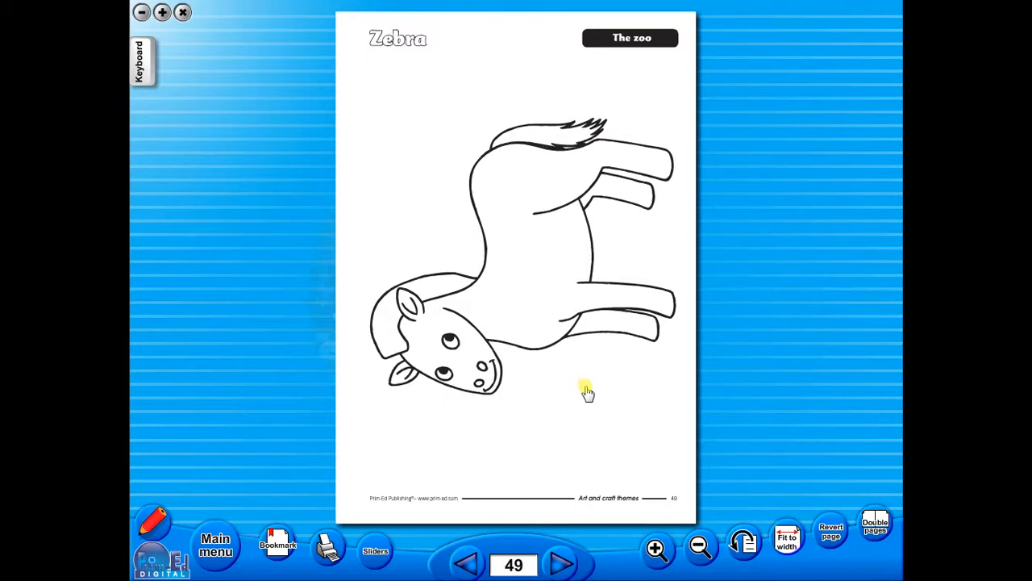
{"action": "mouse_move", "coordinate": [589, 408]}
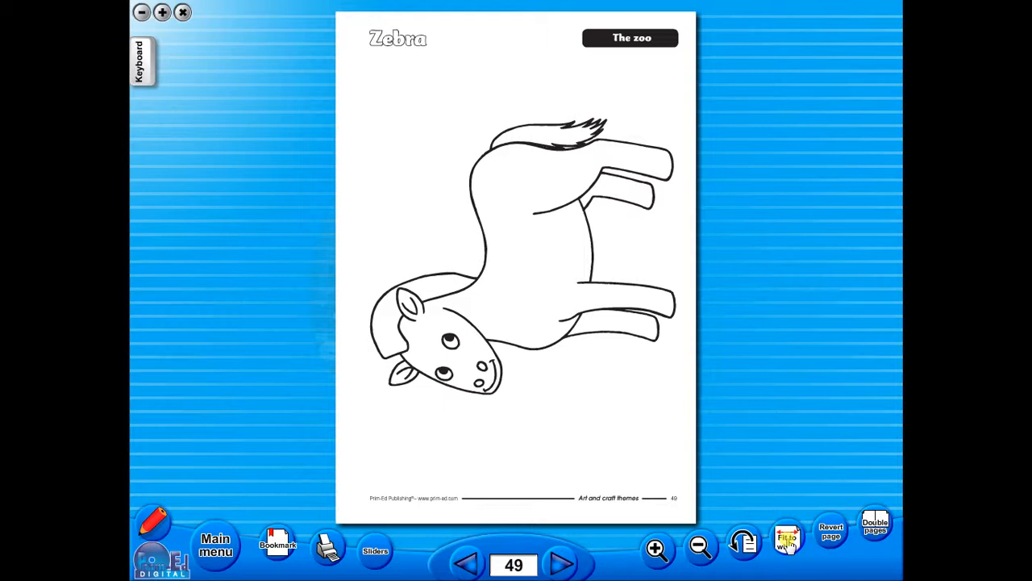
{"action": "left_click", "coordinate": [656, 547]}
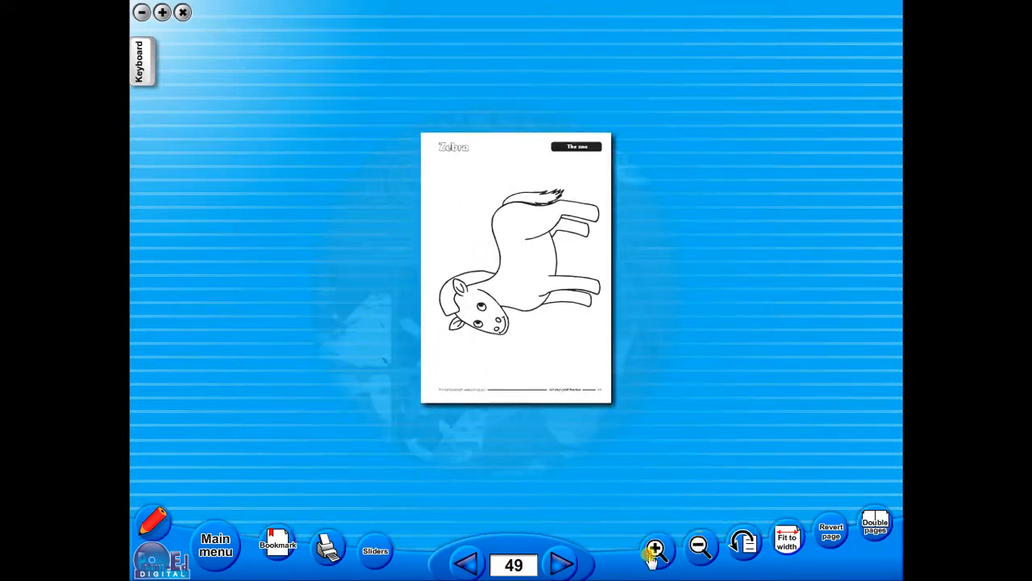
{"action": "left_click", "coordinate": [656, 548]}
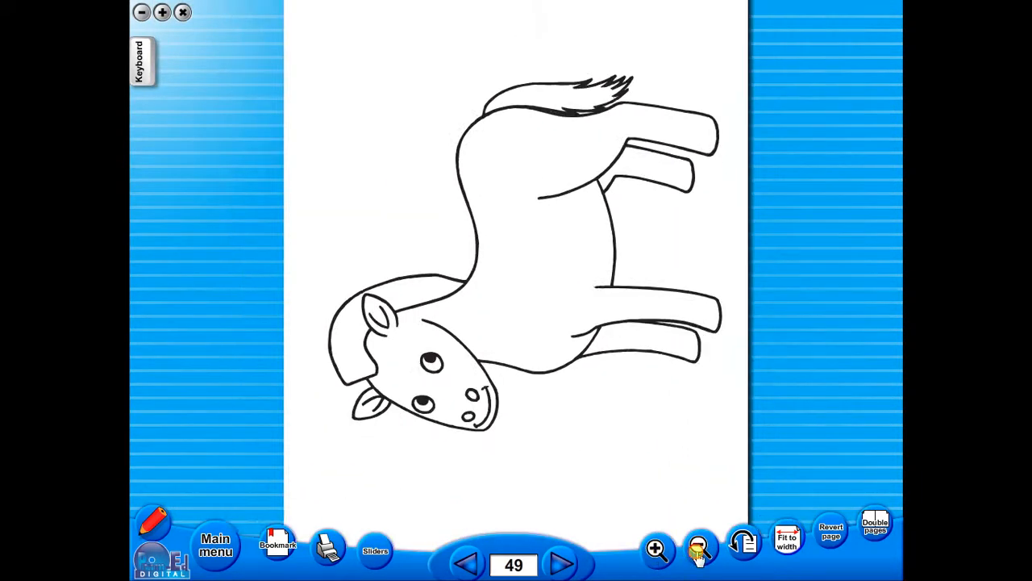
{"action": "left_click", "coordinate": [656, 550]}
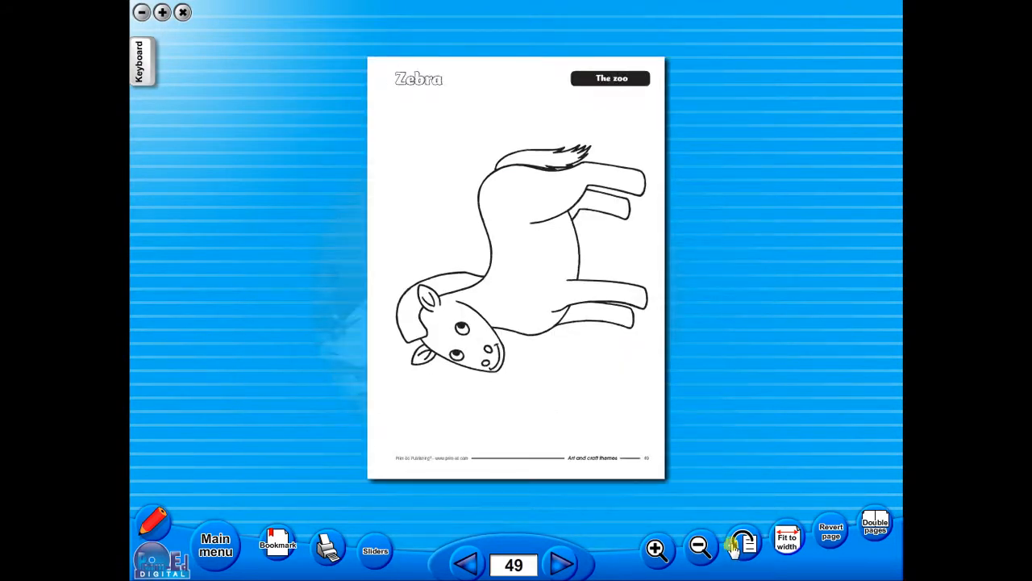
Send page 48's Elephant teachers' notes to the printer, then enlarge the page view.
{"action": "left_click", "coordinate": [469, 562]}
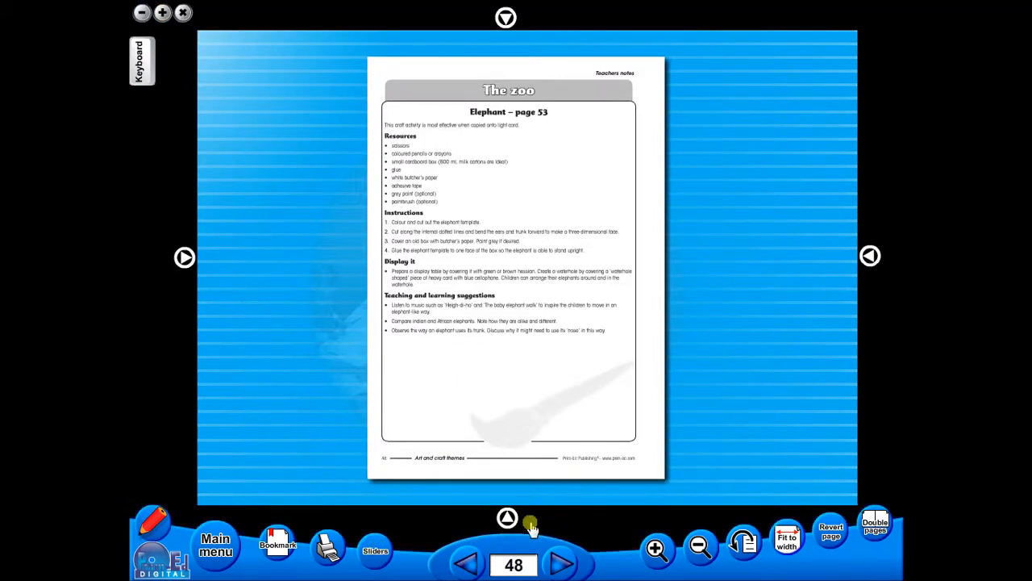
{"action": "left_click", "coordinate": [507, 519]}
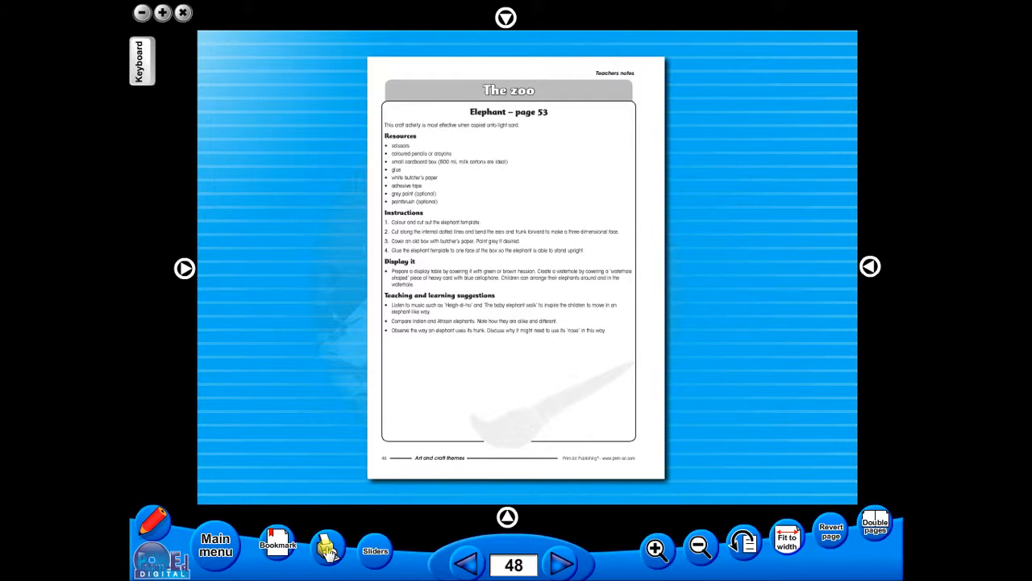
{"action": "left_click", "coordinate": [328, 547]}
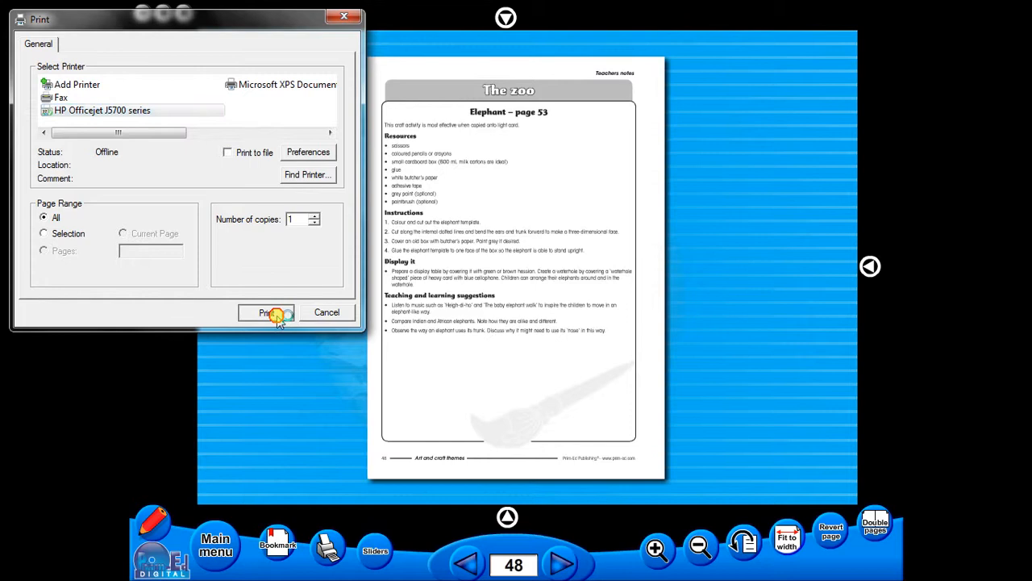
{"action": "left_click", "coordinate": [327, 312]}
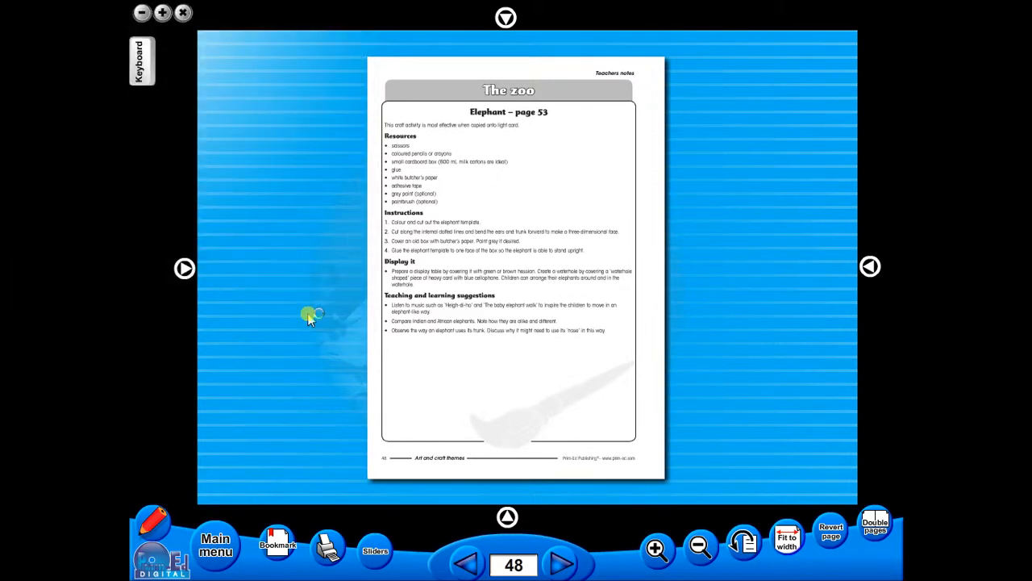
{"action": "left_click", "coordinate": [278, 541]}
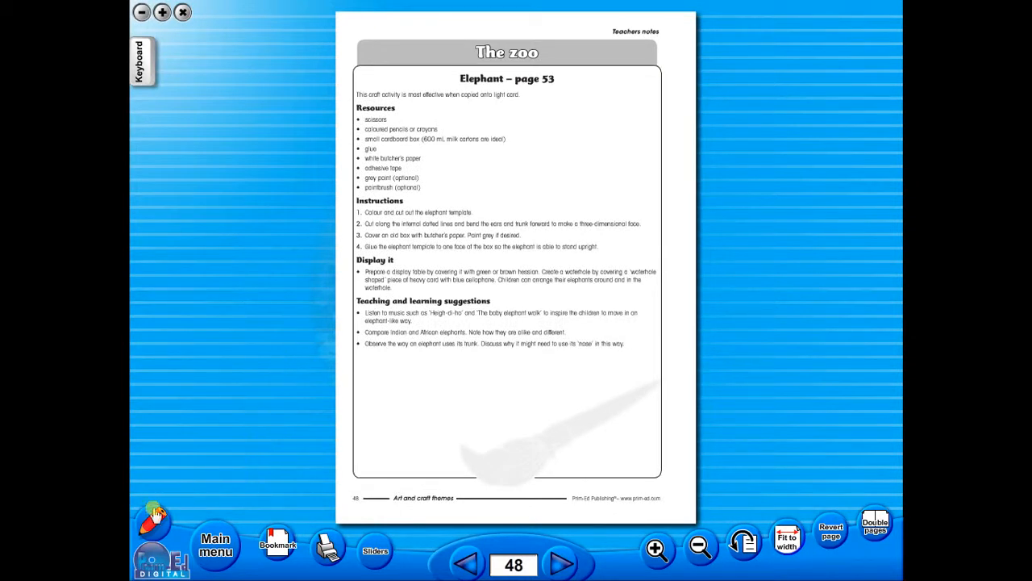
Open the annotation toolbar, pick the pen and red colour, and mark 'Cut' on page 48.
{"action": "left_click", "coordinate": [155, 520]}
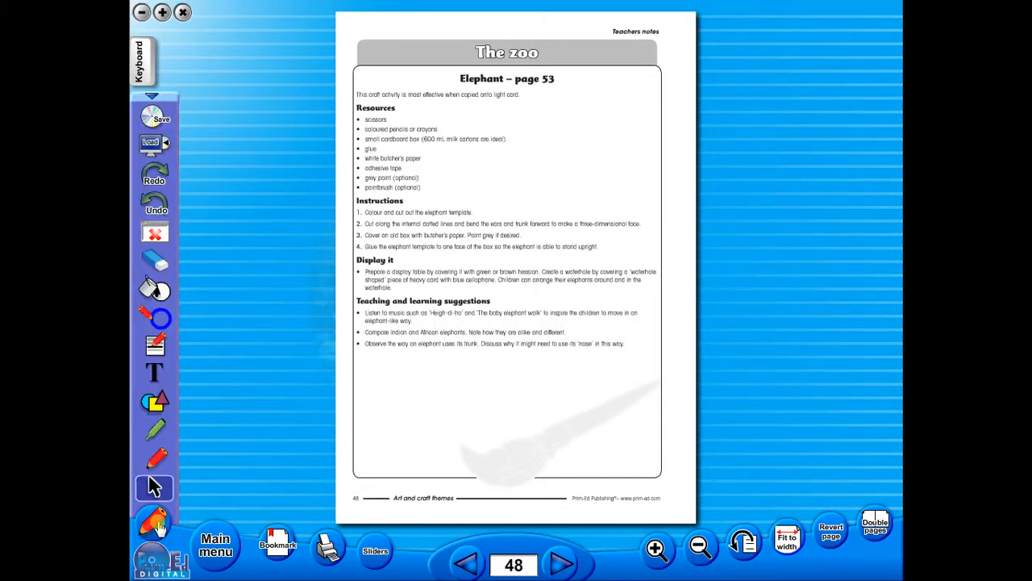
{"action": "left_click", "coordinate": [154, 460]}
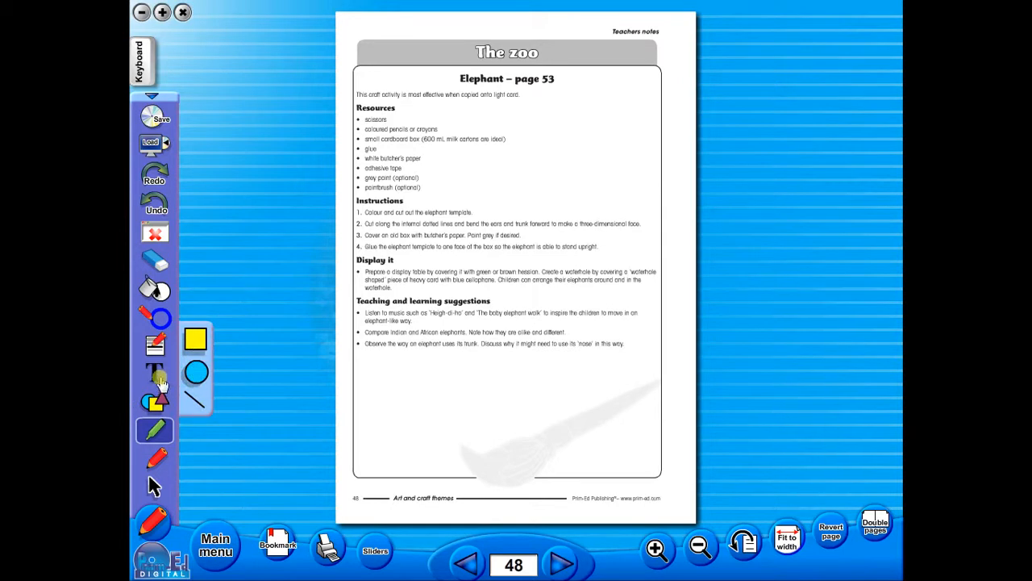
{"action": "left_click", "coordinate": [155, 372]}
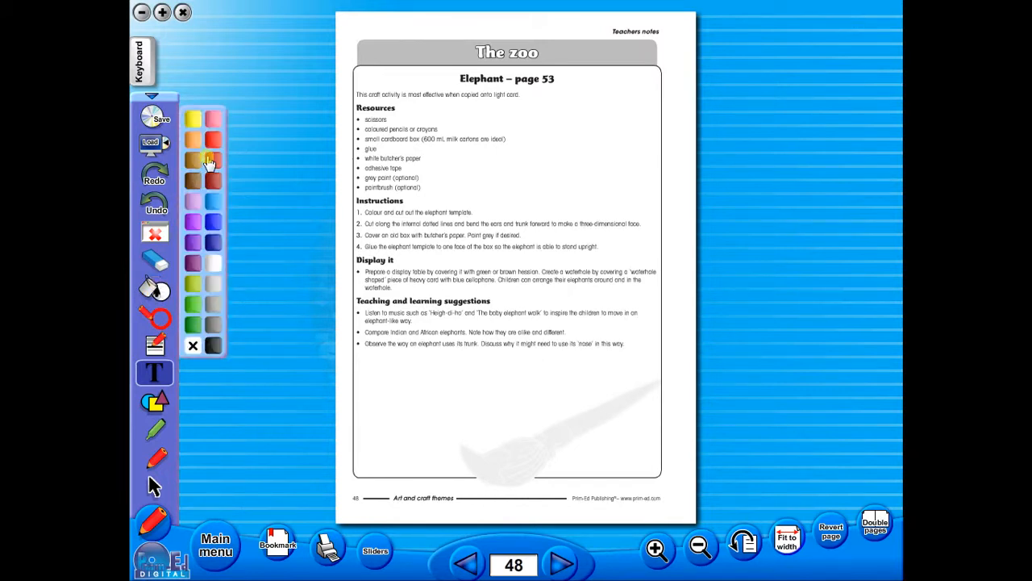
{"action": "left_click", "coordinate": [155, 428]}
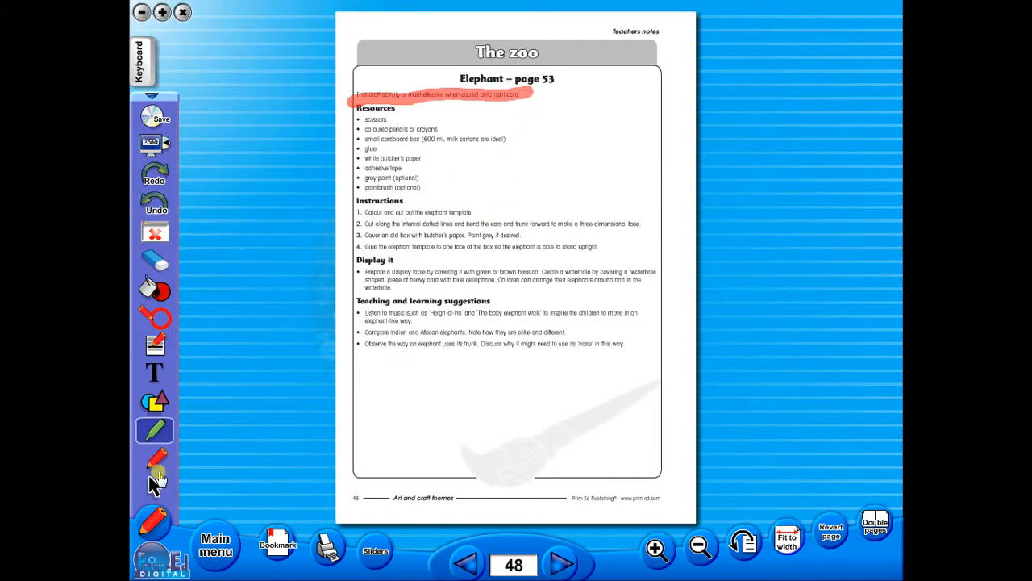
{"action": "left_click", "coordinate": [154, 347]}
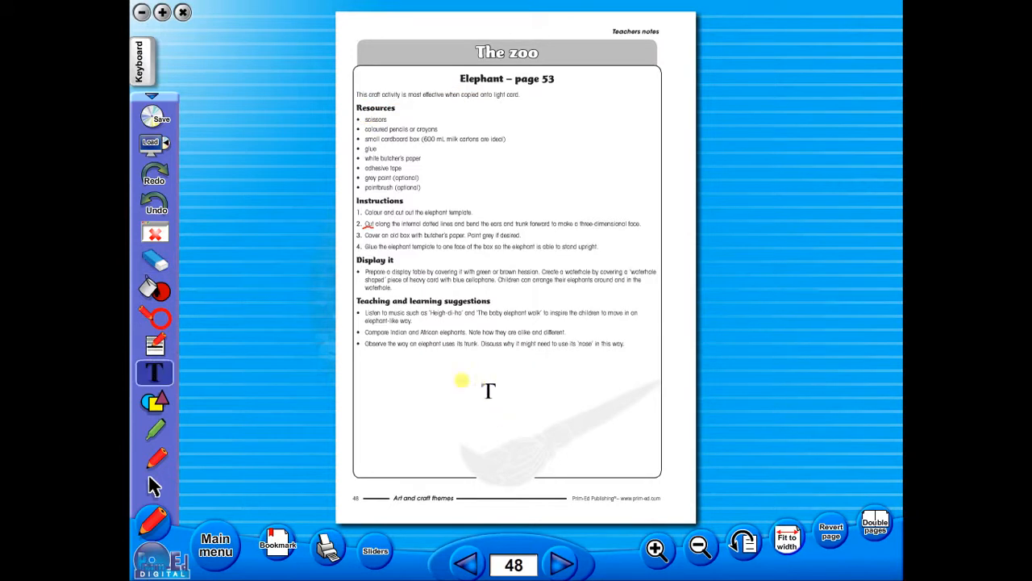
Type the note 'additional text' below the teaching suggestions and bring up Save.
{"action": "left_click", "coordinate": [154, 372]}
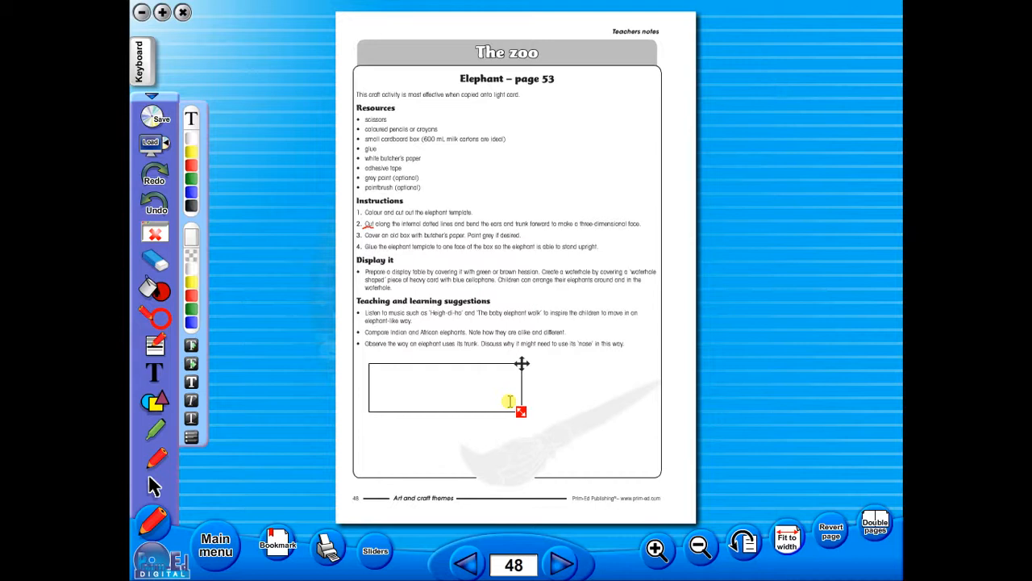
{"action": "type", "text": "additional"}
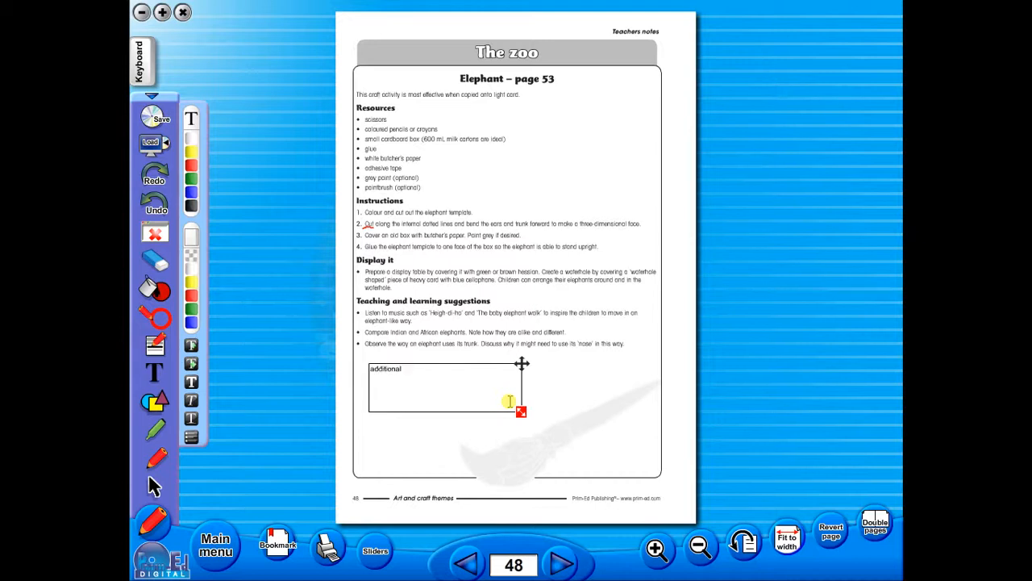
{"action": "type", "text": "text"}
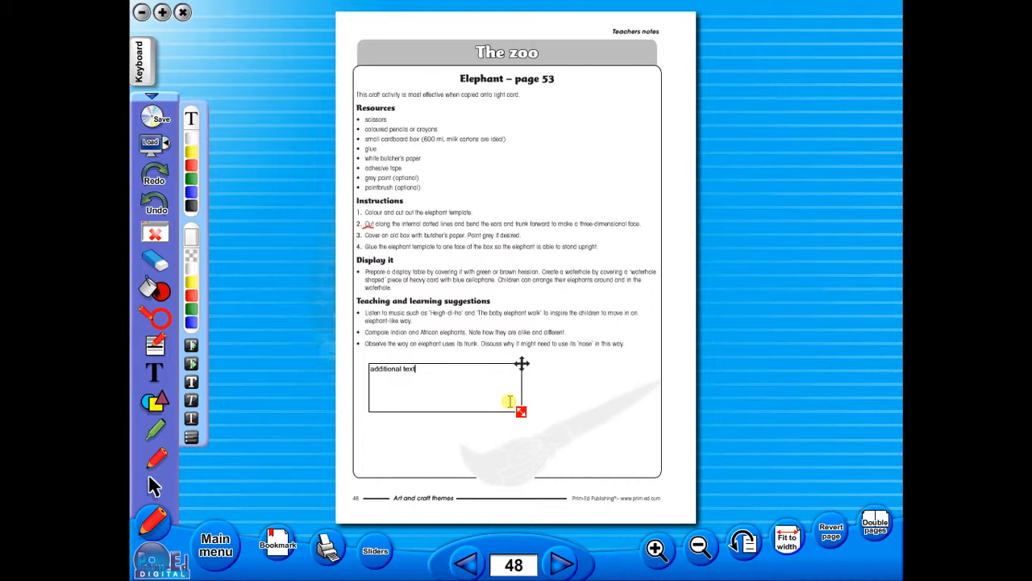
{"action": "left_click", "coordinate": [154, 115]}
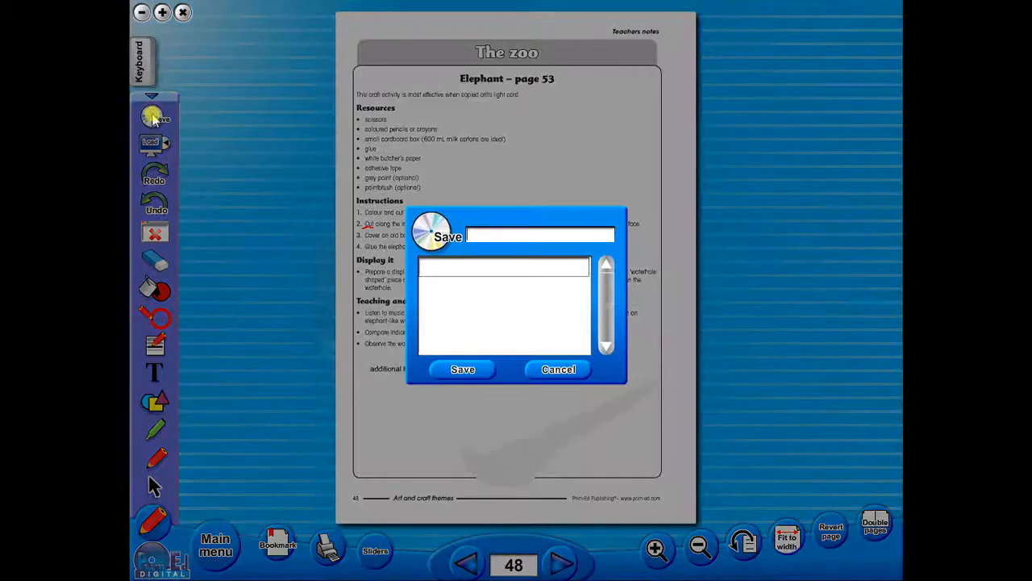
Enter 'worksheet' as the save name, then cancel the dialog without saving.
{"action": "type", "text": "worksheet"}
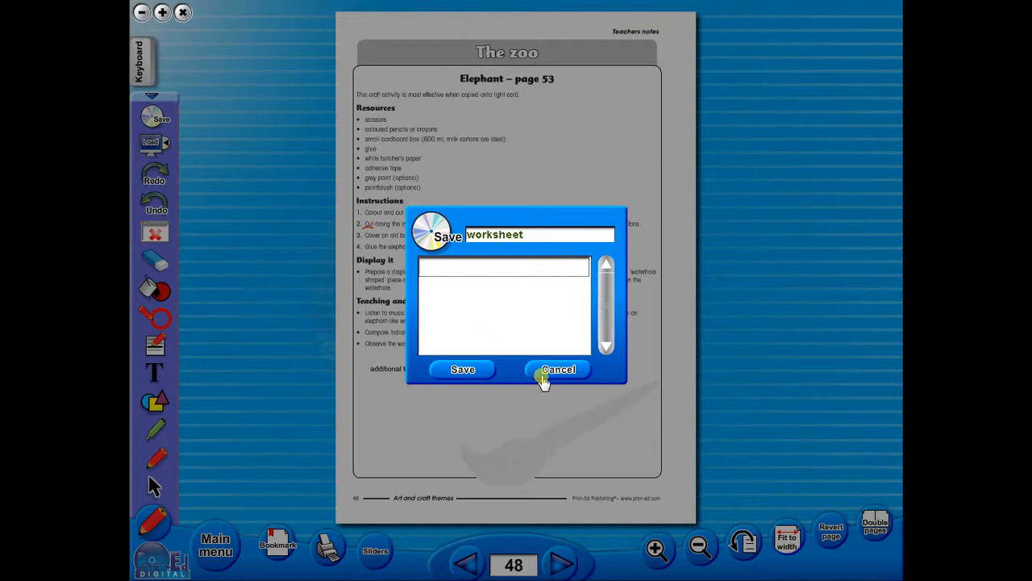
{"action": "left_click", "coordinate": [558, 369]}
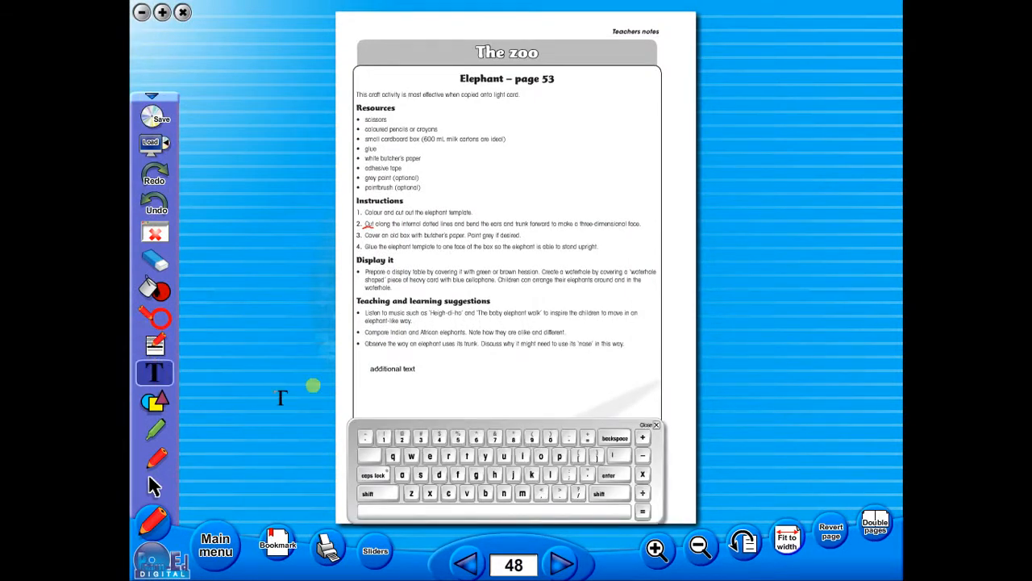
Append '/info' to the note via the on-screen keyboard, then close the keyboard.
{"action": "left_click", "coordinate": [155, 372]}
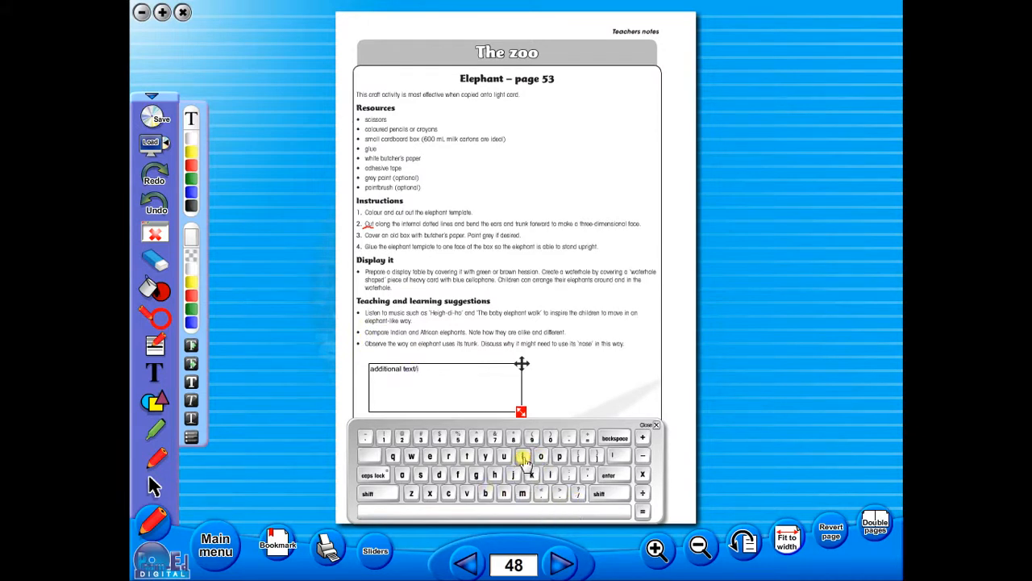
{"action": "left_click", "coordinate": [504, 474]}
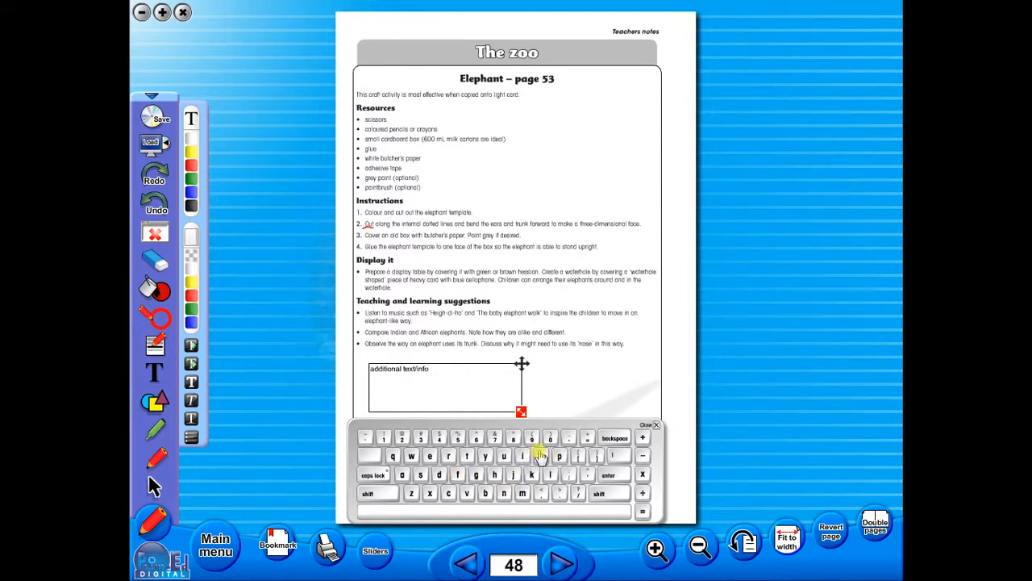
{"action": "left_click", "coordinate": [655, 424]}
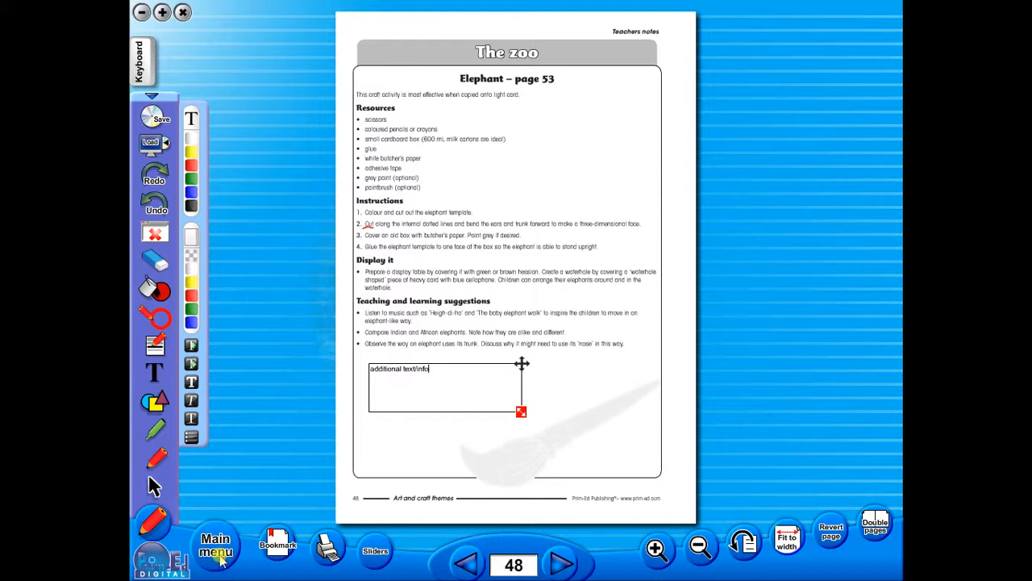
Open the Teachers notes and Resource list spread from Main menu, then return to contents.
{"action": "left_click", "coordinate": [215, 544]}
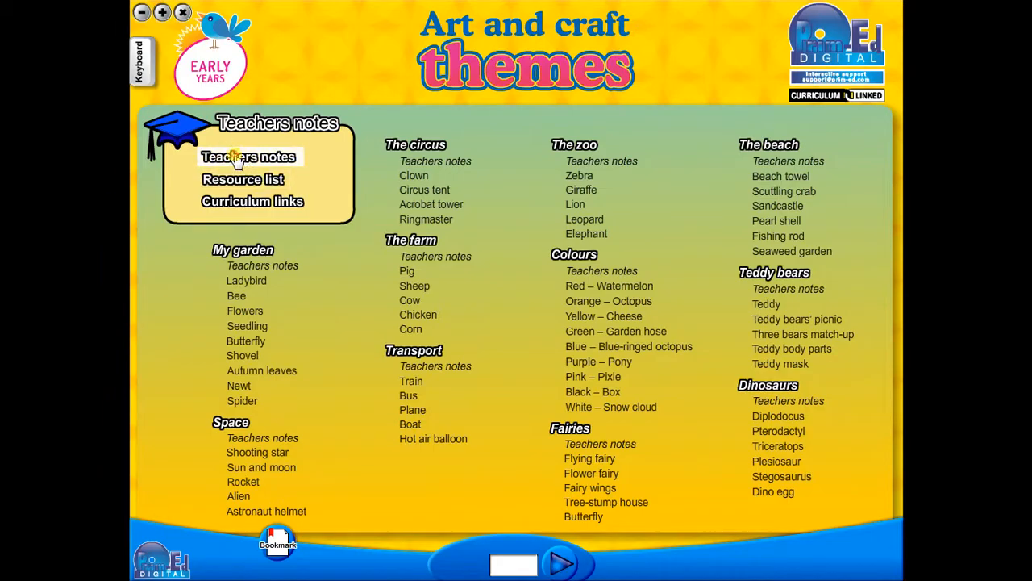
{"action": "left_click", "coordinate": [249, 157]}
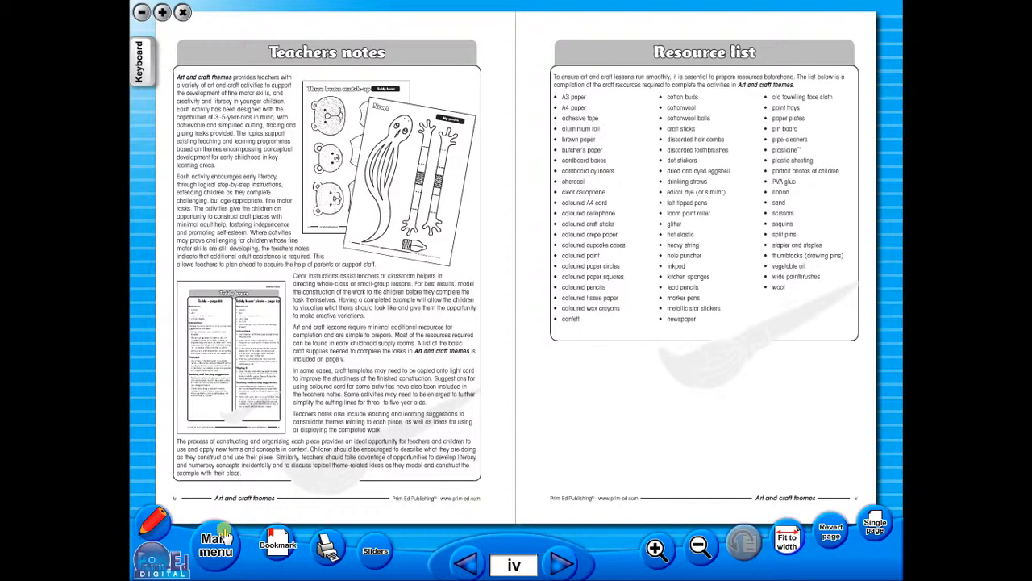
{"action": "left_click", "coordinate": [215, 545]}
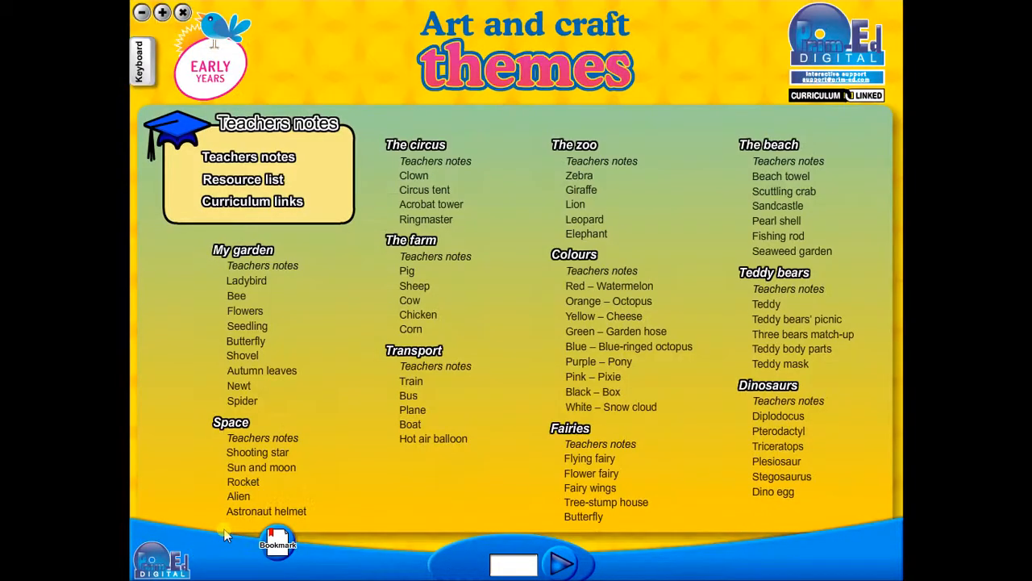